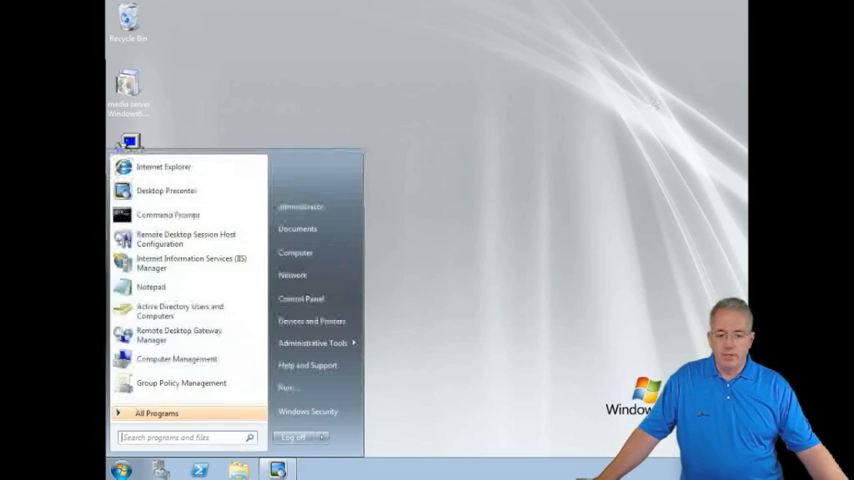
# Launch the Windows Deployment Services console from the Start menu
pyautogui.click(313, 343)
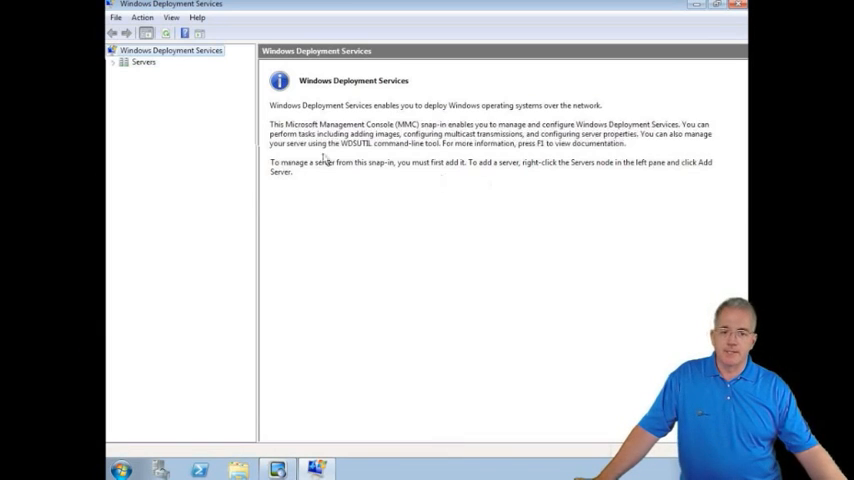
# Expand Servers and view SLC-PDC-01's properties, noting the C:\RemoteInstall folder path
pyautogui.click(144, 61)
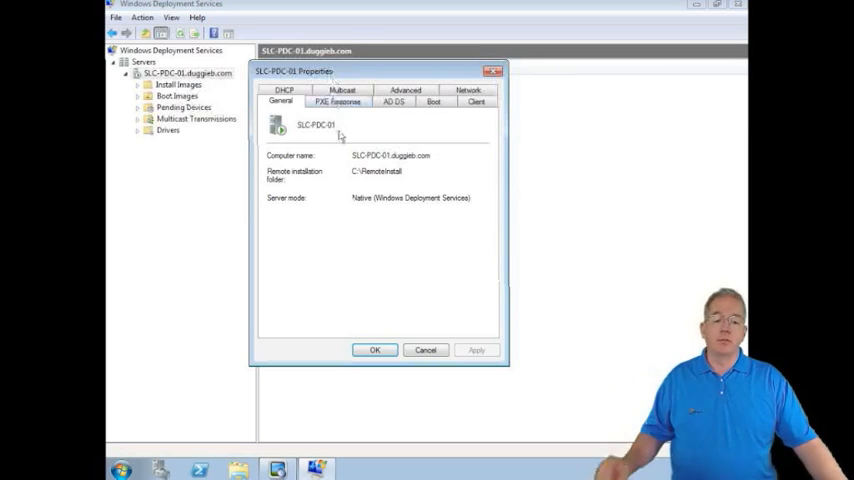
pyautogui.doubleClick(385, 171)
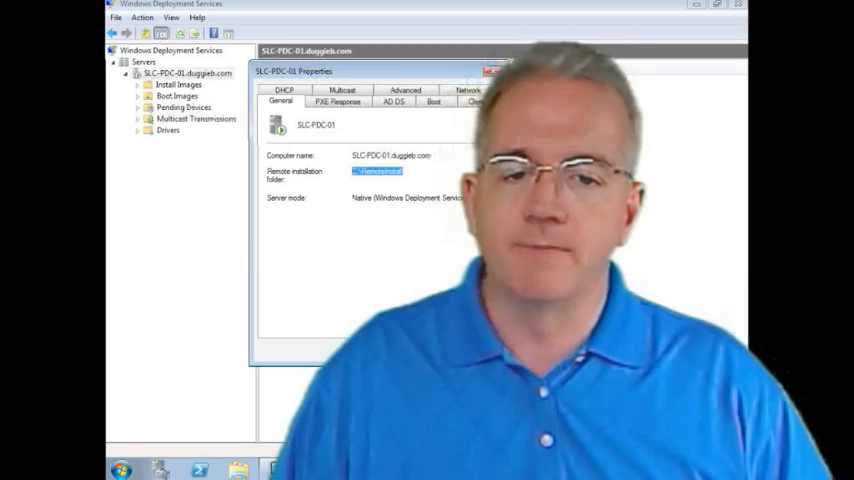
# On PXE Response, choose 'Respond to all client computers' with administrator approval for unknown computers
pyautogui.click(337, 101)
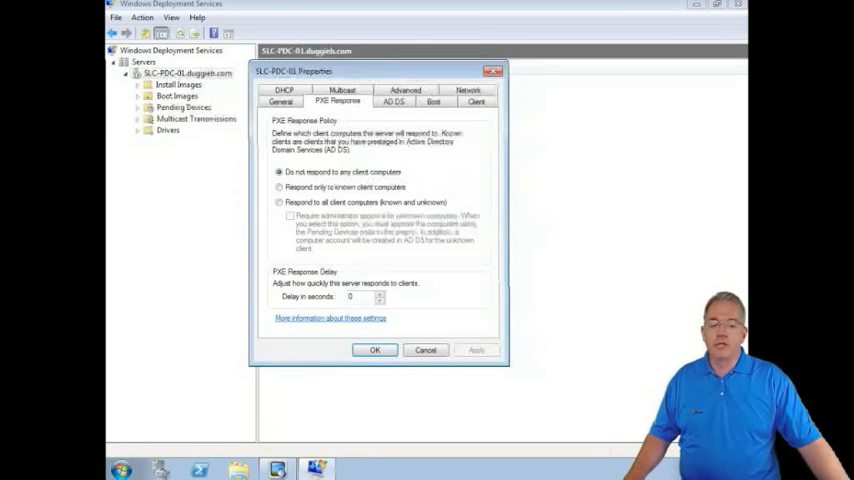
pyautogui.click(279, 187)
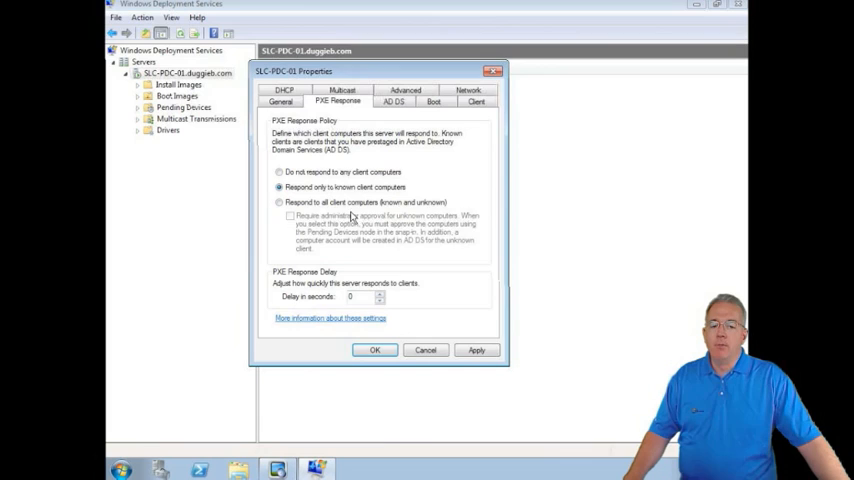
pyautogui.click(279, 202)
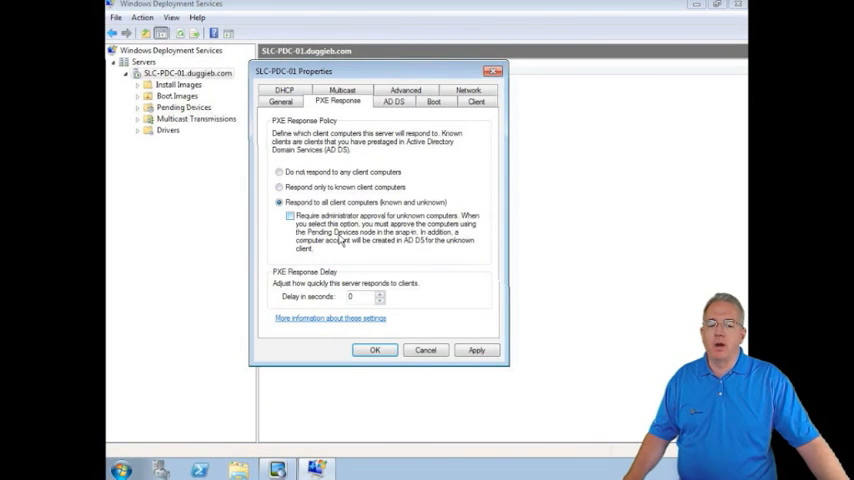
pyautogui.click(290, 216)
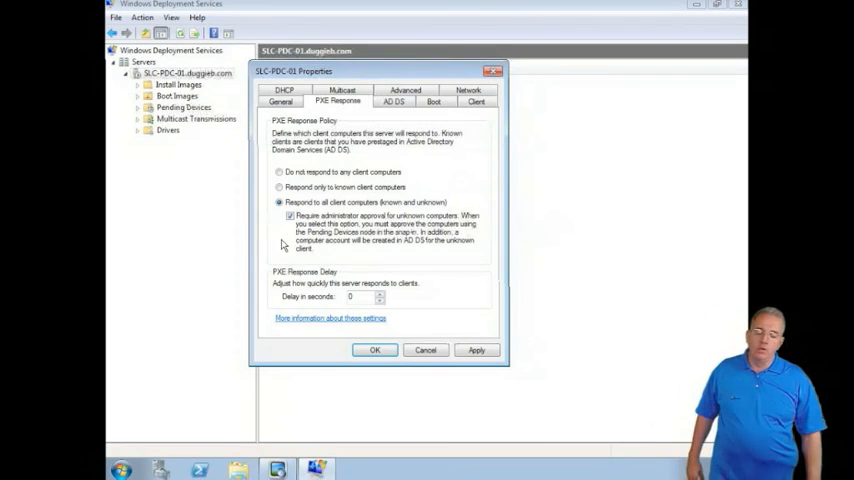
pyautogui.moveTo(165, 277)
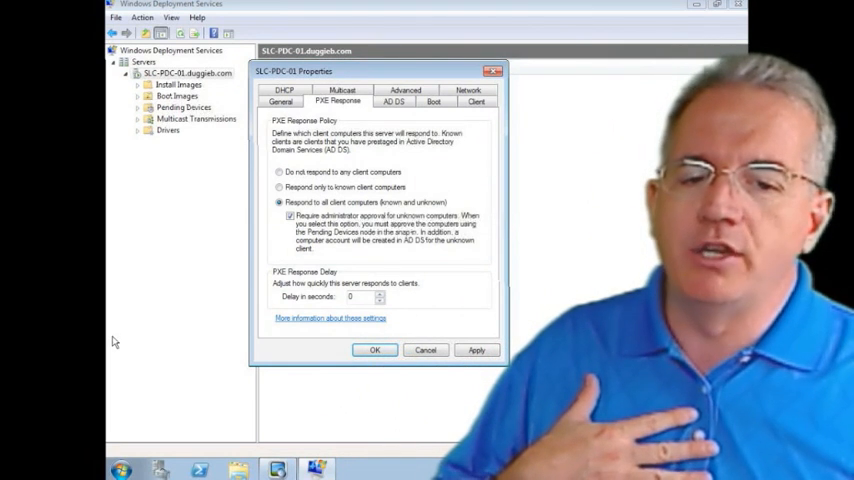
pyautogui.click(363, 297)
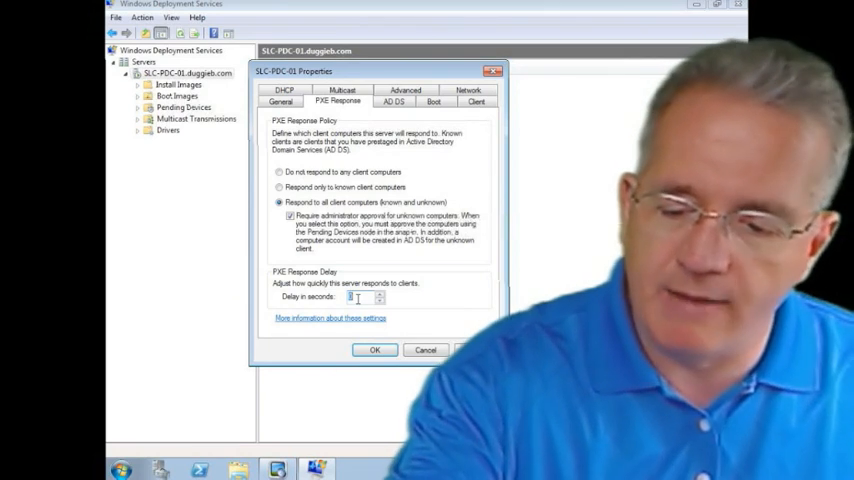
pyautogui.write('45')
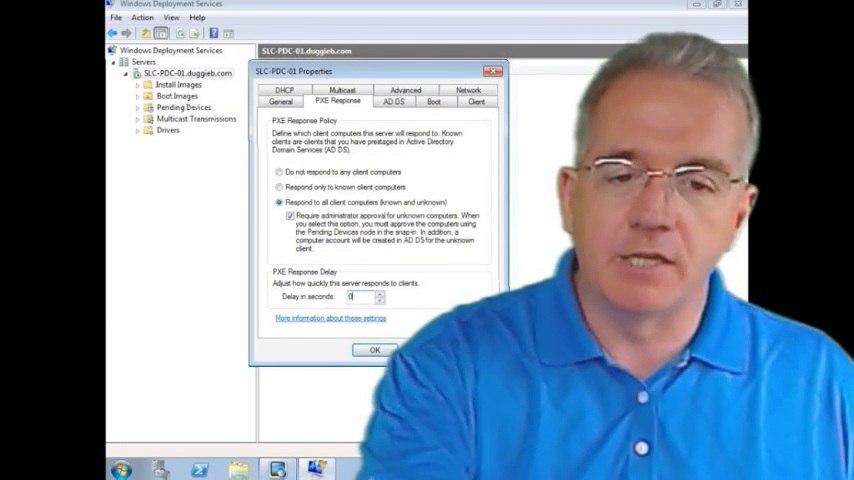
# Open the AD DS tab's 'How to specify this format' help link
pyautogui.click(393, 101)
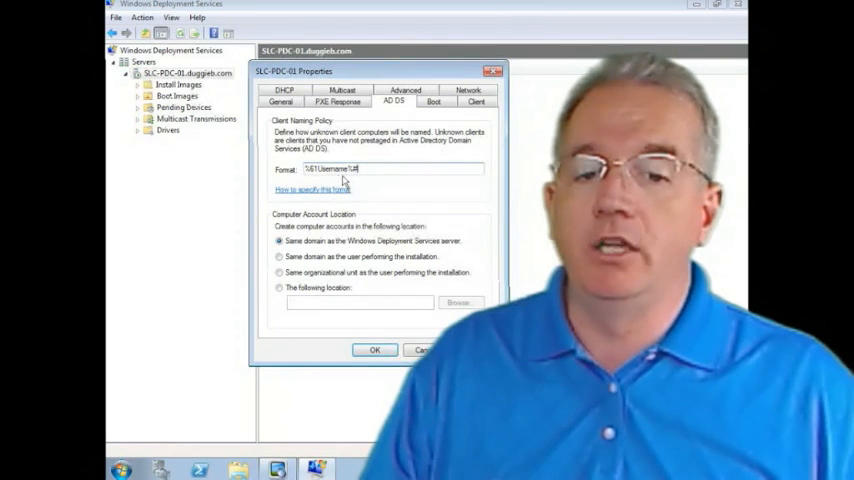
pyautogui.moveTo(345, 180)
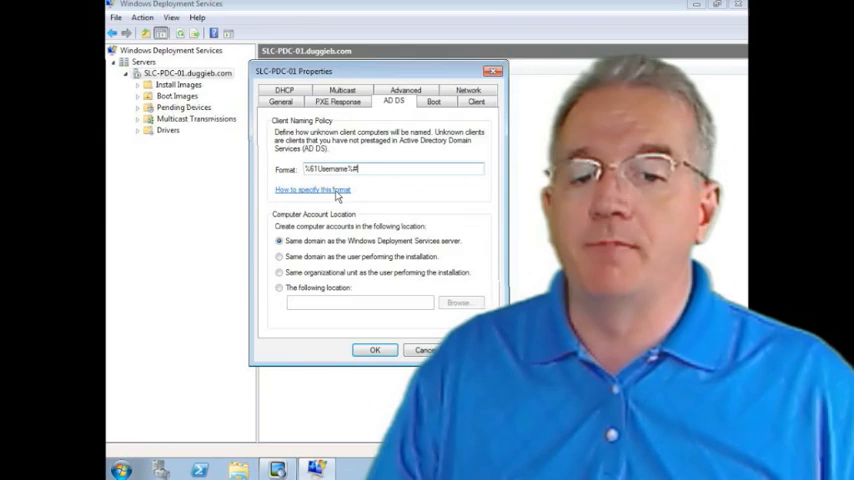
pyautogui.click(312, 190)
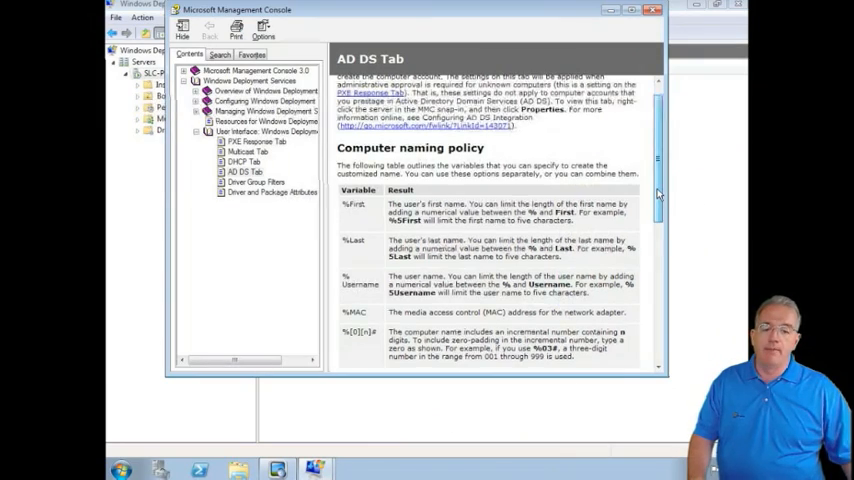
# Scroll the AD DS help topic through the naming variables to the Examples section
pyautogui.scroll(-3)
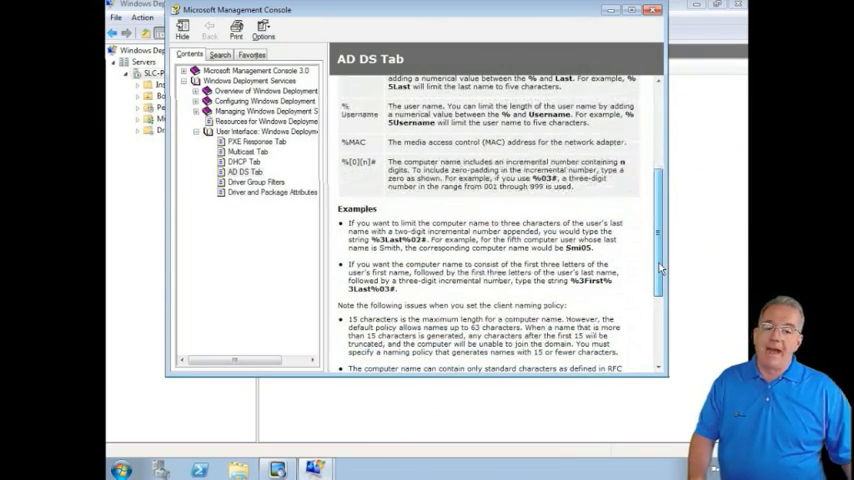
pyautogui.scroll(-3)
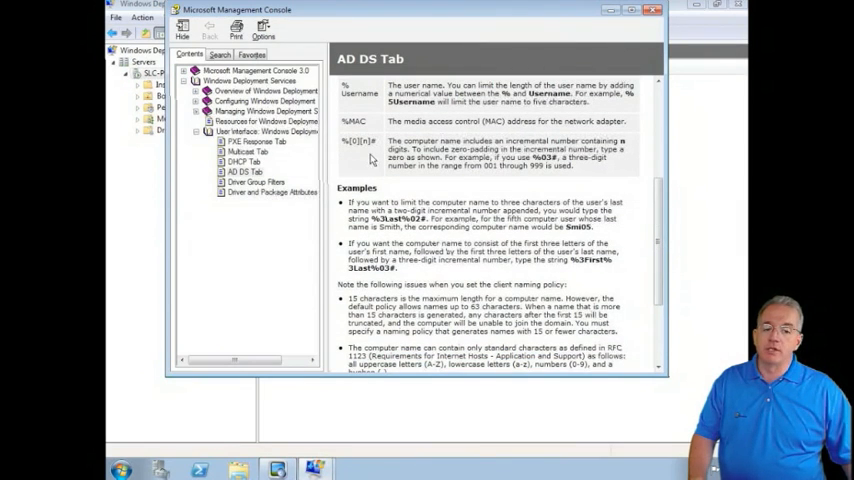
pyautogui.moveTo(608, 198)
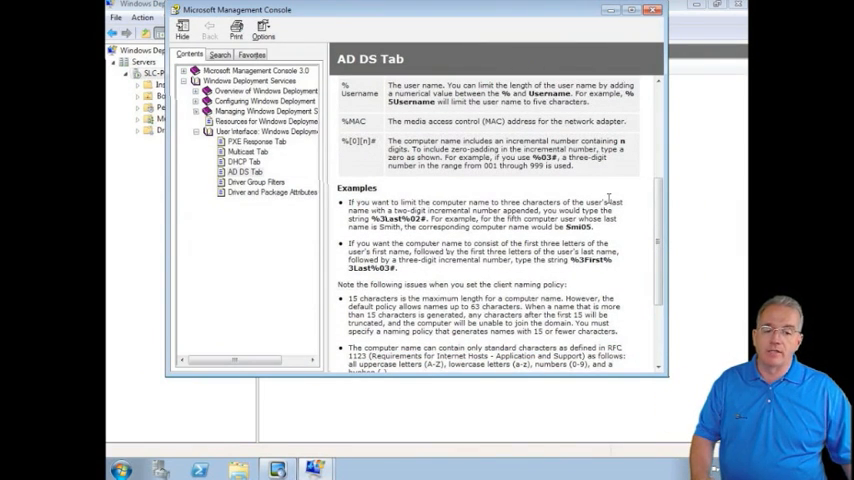
pyautogui.scroll(-3)
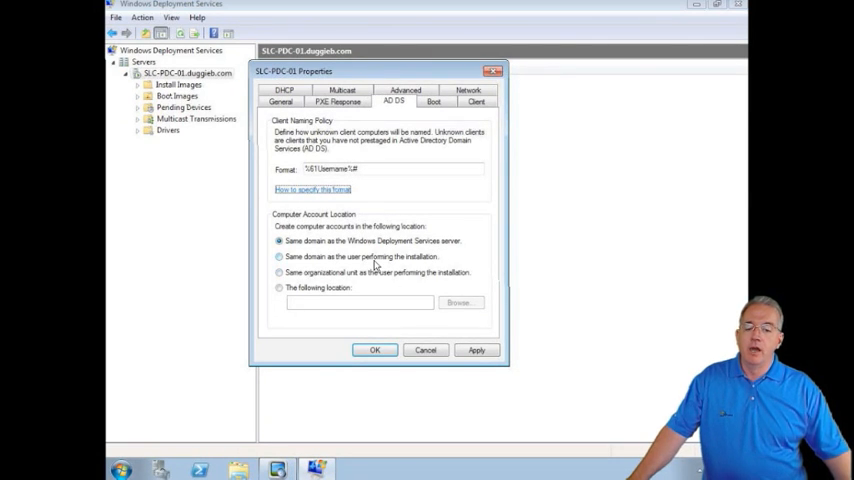
# Try each Computer Account Location option, settling on 'Same domain as the WDS server'
pyautogui.click(279, 257)
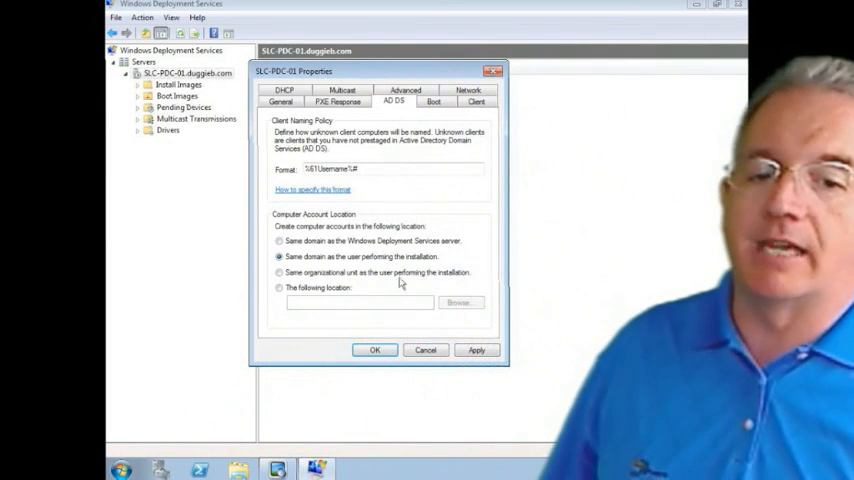
pyautogui.click(280, 272)
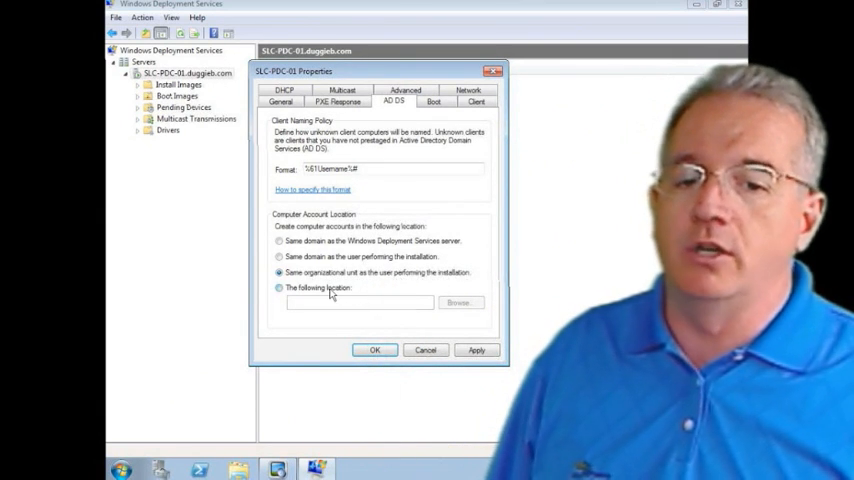
pyautogui.click(279, 288)
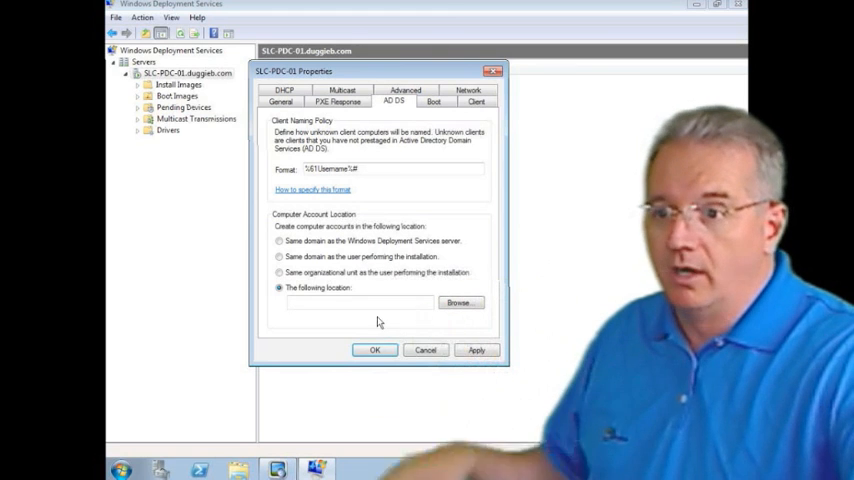
pyautogui.click(279, 272)
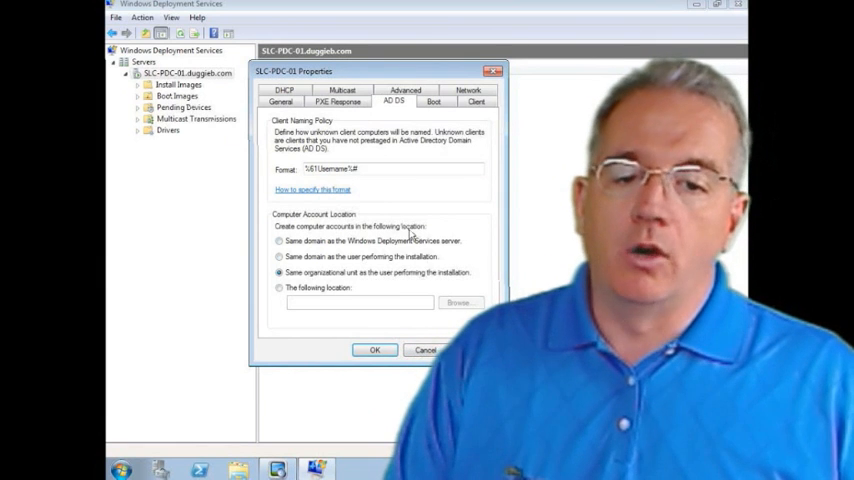
pyautogui.click(280, 241)
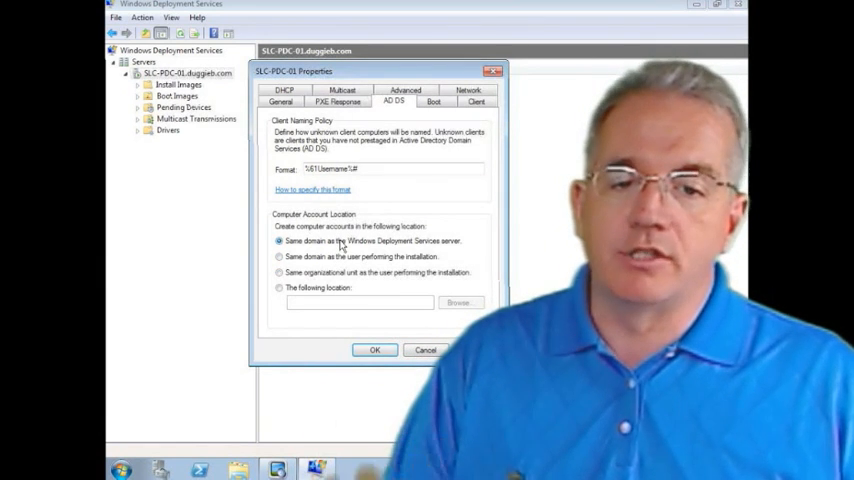
pyautogui.click(433, 101)
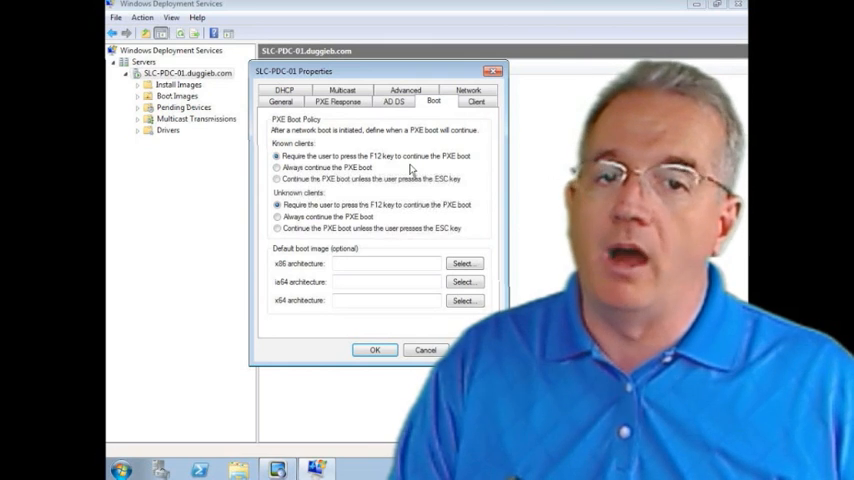
# Make known clients press F12 to PXE boot, cancelling the default boot image chooser
pyautogui.click(277, 167)
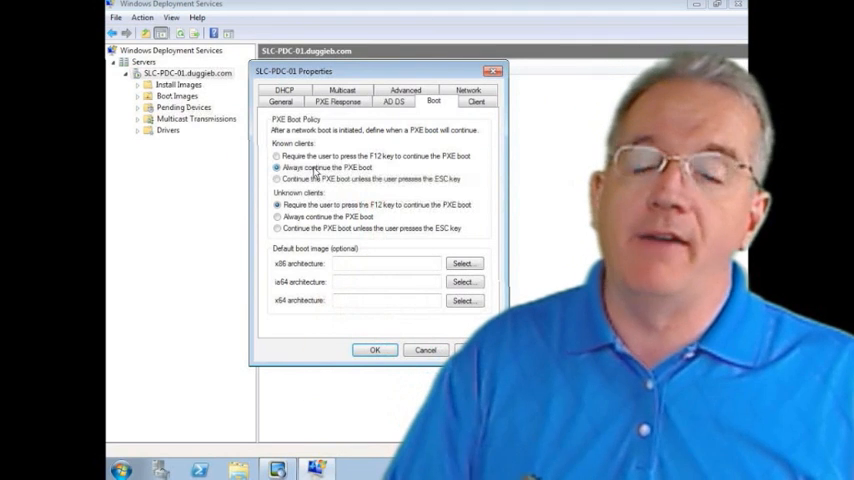
pyautogui.click(277, 178)
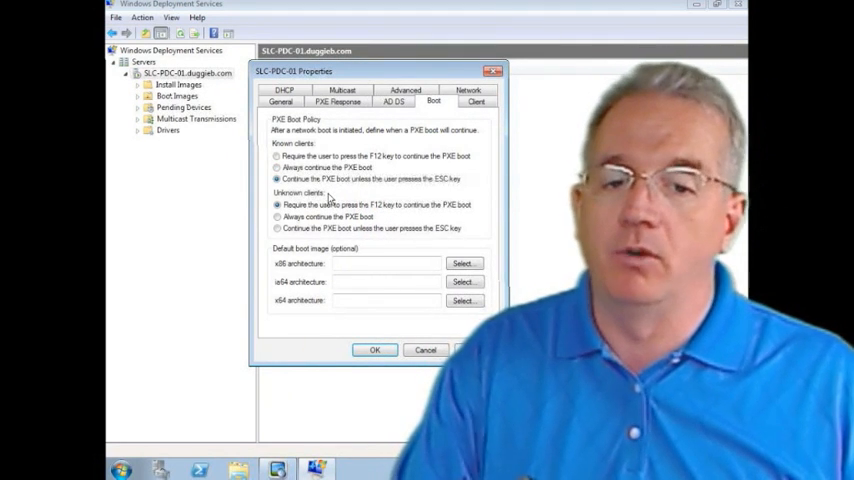
pyautogui.click(277, 156)
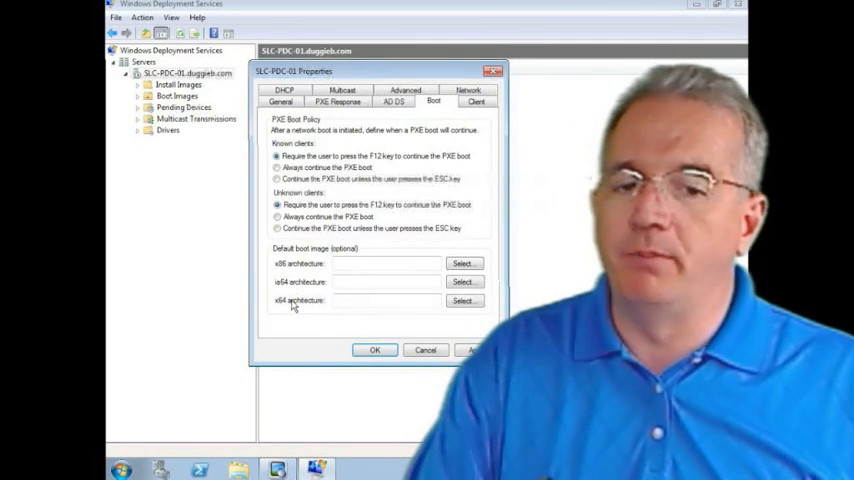
pyautogui.click(463, 263)
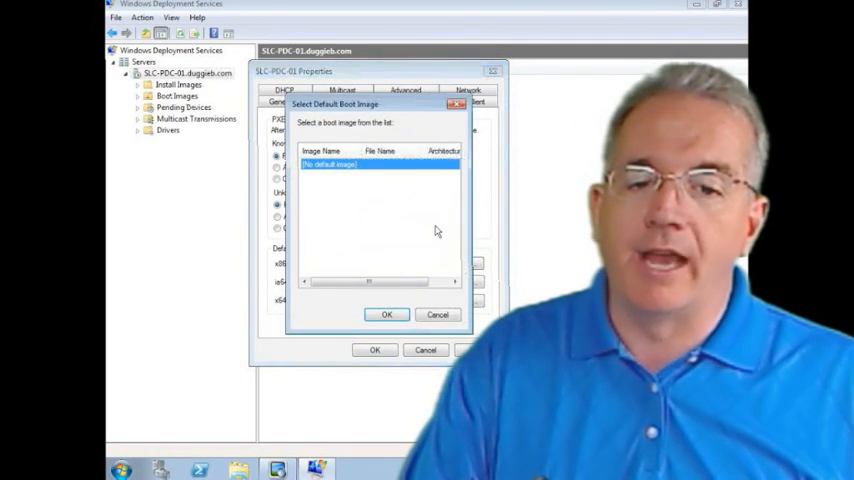
pyautogui.click(437, 314)
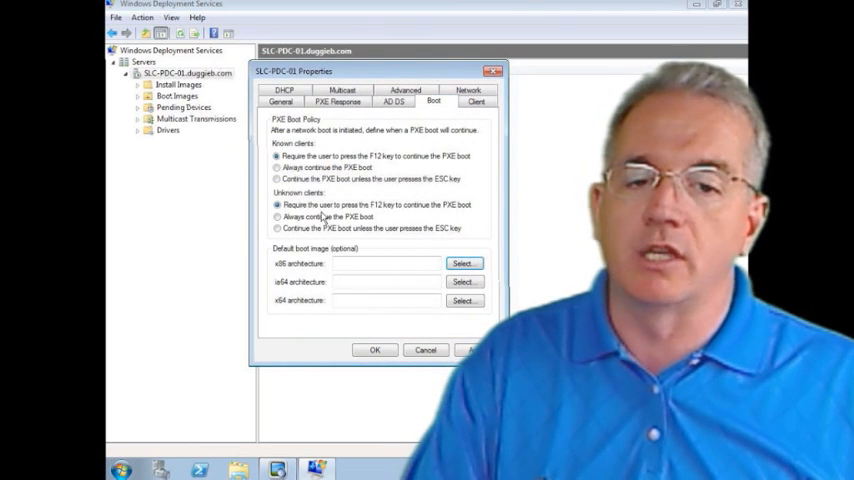
pyautogui.click(476, 101)
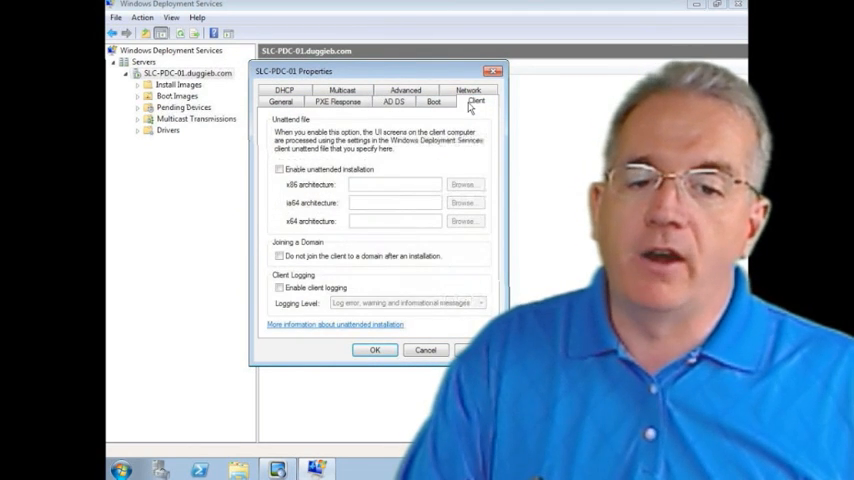
# Leave unattended installation unchecked and enable client logging
pyautogui.click(280, 169)
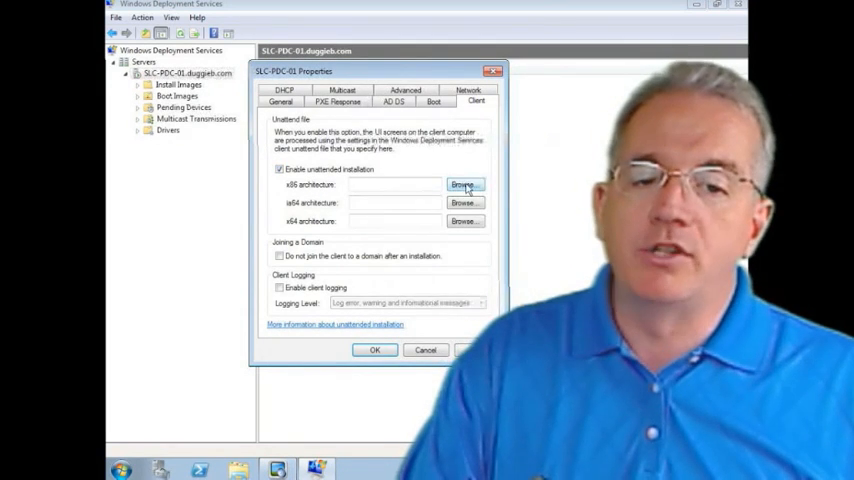
pyautogui.moveTo(428, 237)
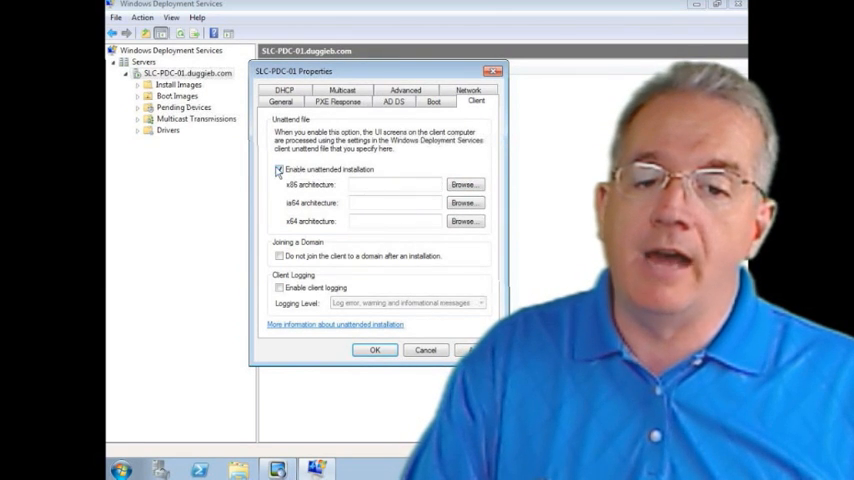
pyautogui.click(279, 169)
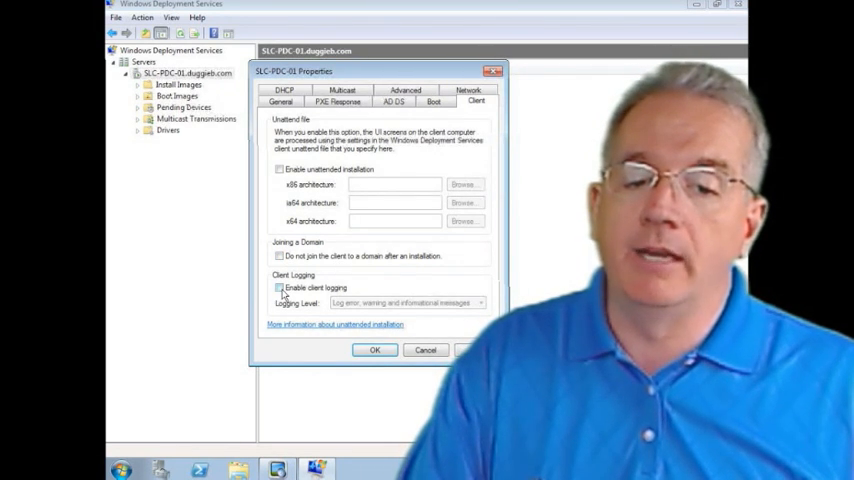
pyautogui.click(479, 303)
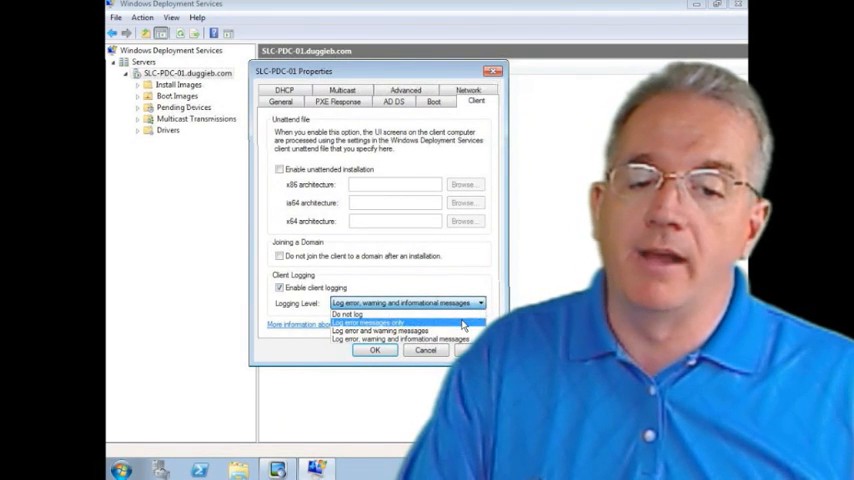
pyautogui.moveTo(462, 340)
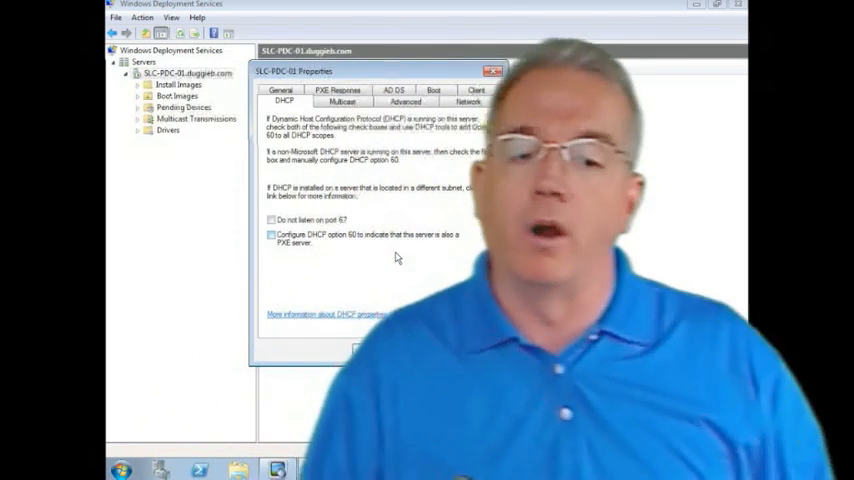
# Toggle 'Do not listen on port 67' on and off, leaving both DHCP options unchecked
pyautogui.click(271, 219)
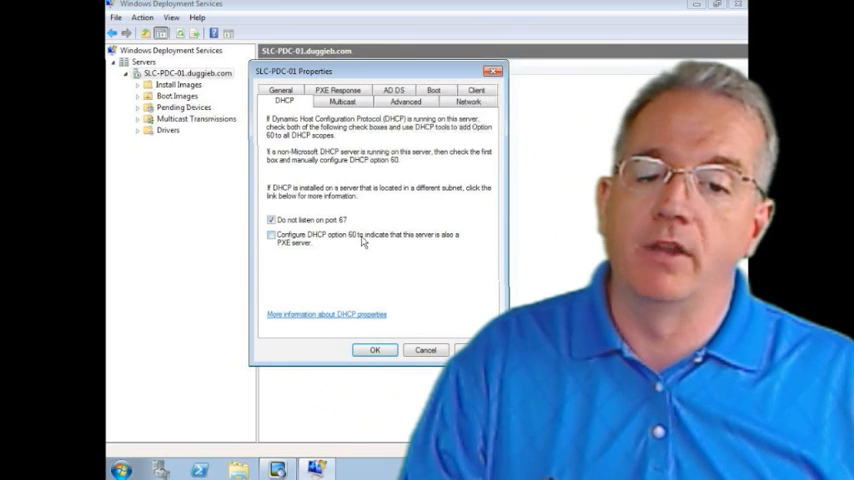
pyautogui.click(271, 219)
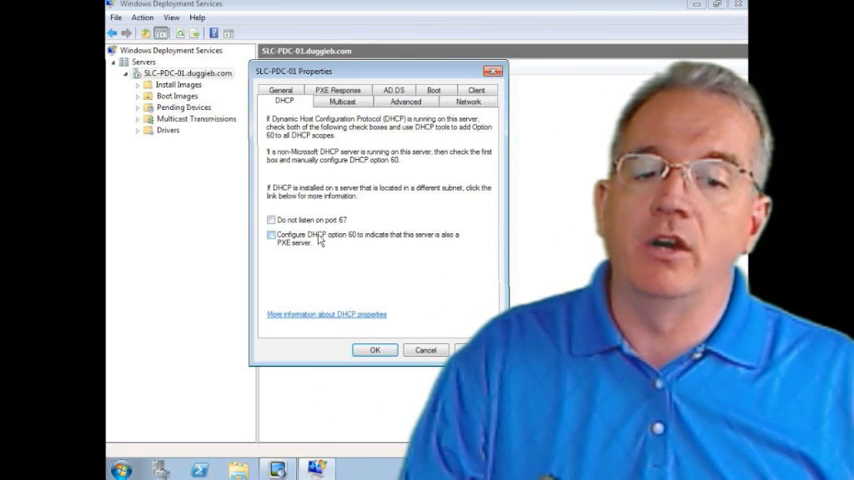
pyautogui.click(271, 235)
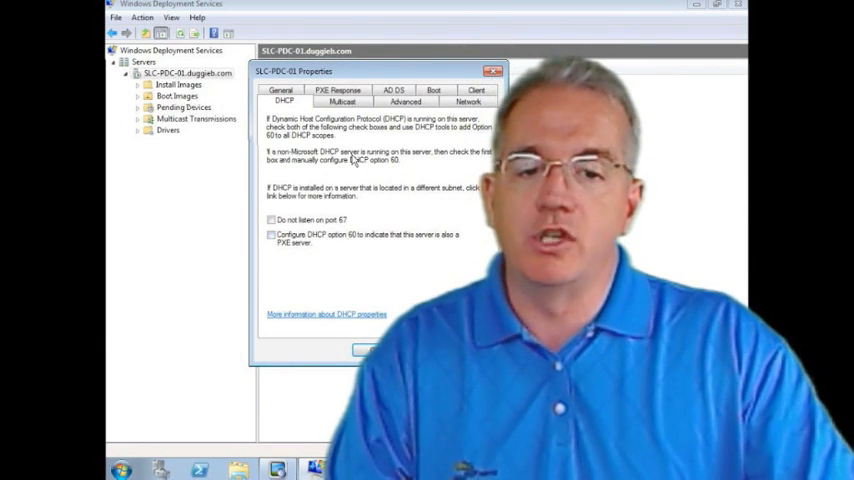
pyautogui.click(341, 101)
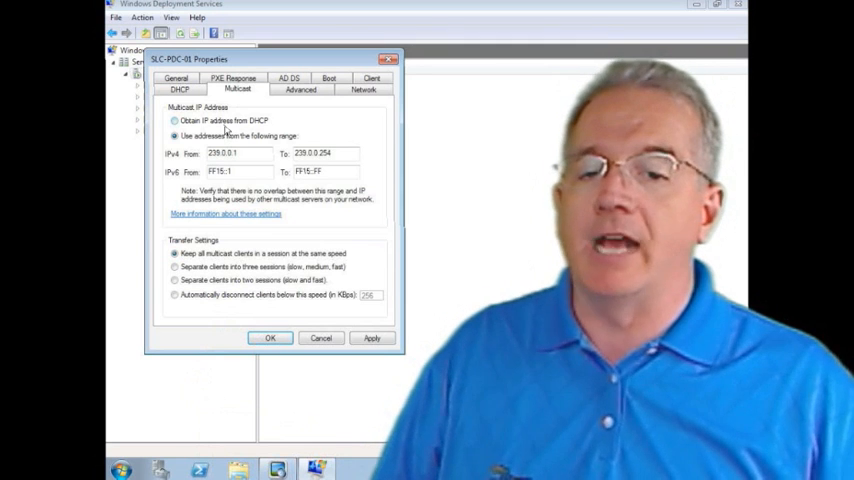
# Try DHCP addressing and speed-threshold disconnects, restoring the fixed range and same-speed transfers
pyautogui.click(174, 120)
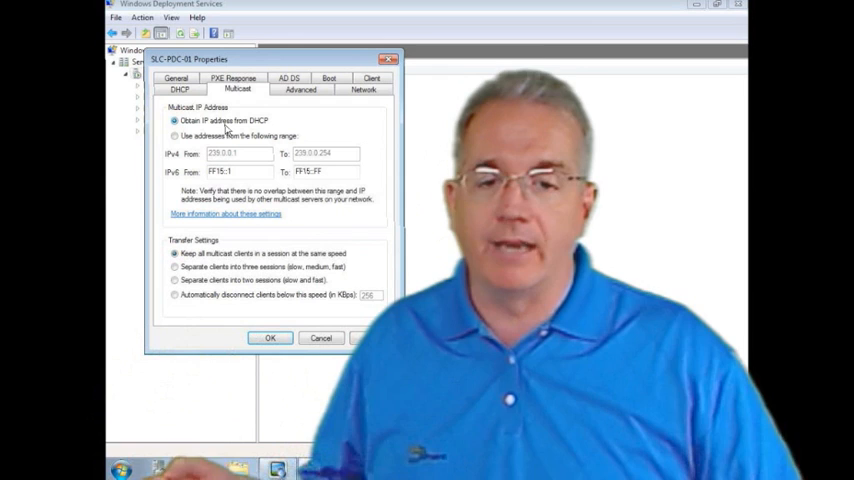
pyautogui.click(175, 135)
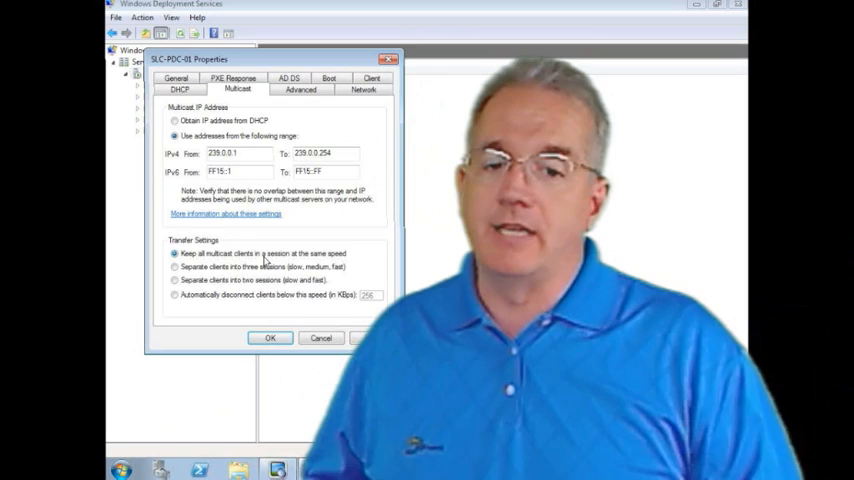
pyautogui.click(175, 267)
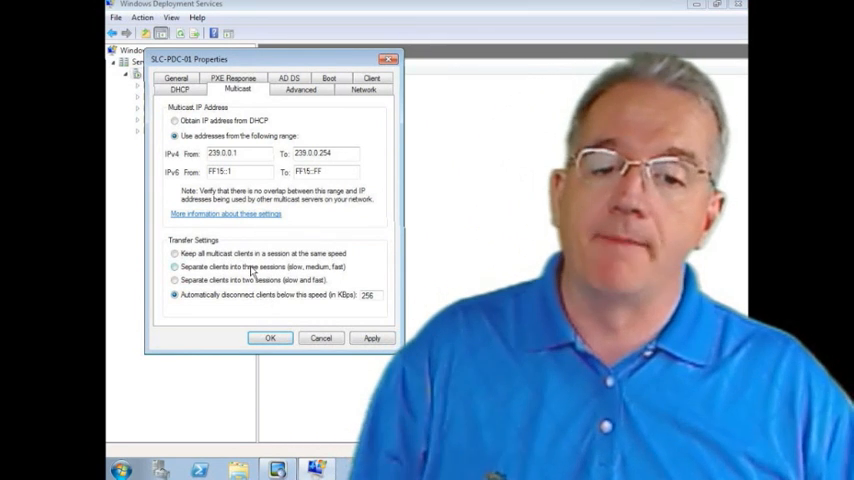
pyautogui.click(175, 253)
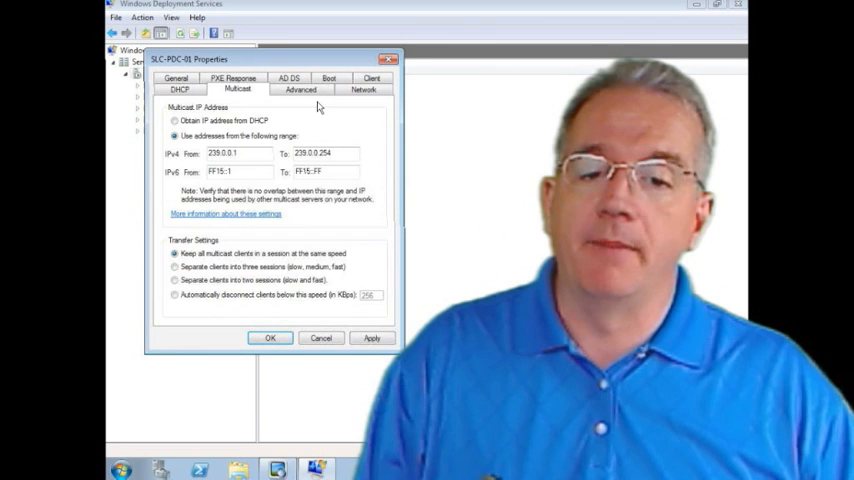
pyautogui.click(301, 89)
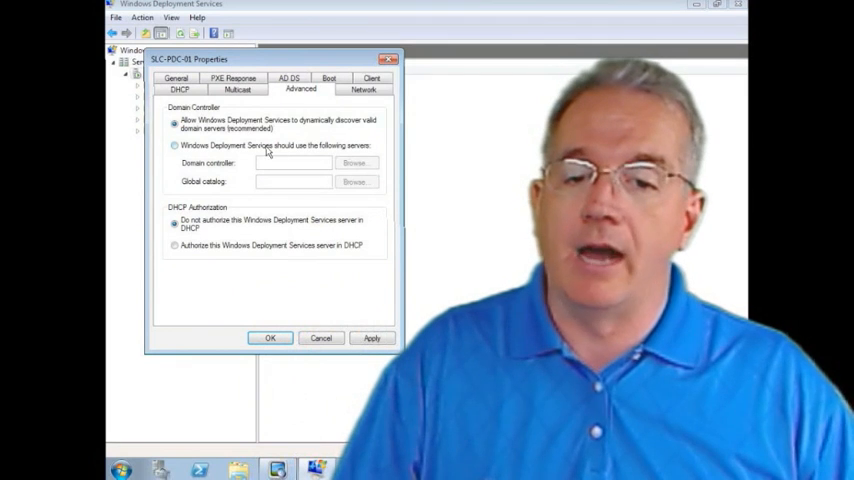
# Toggle and revert domain controller and DHCP authorization options, then view UDP ports 64001–65000
pyautogui.click(174, 145)
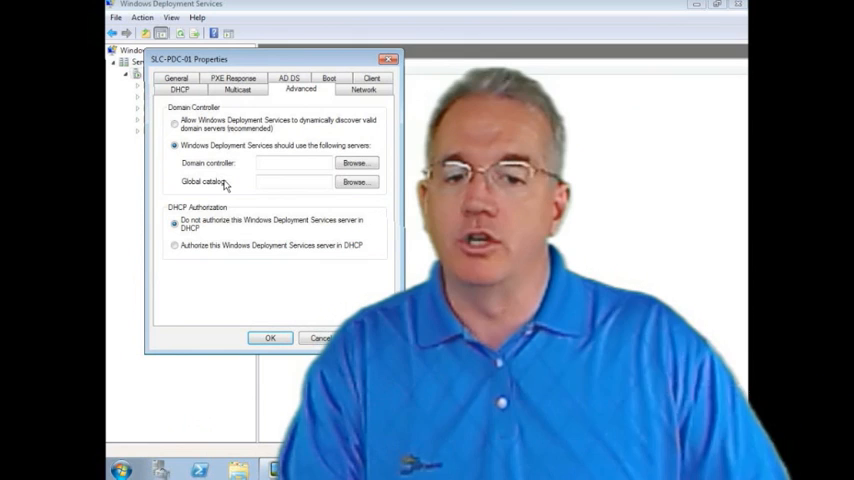
pyautogui.click(174, 123)
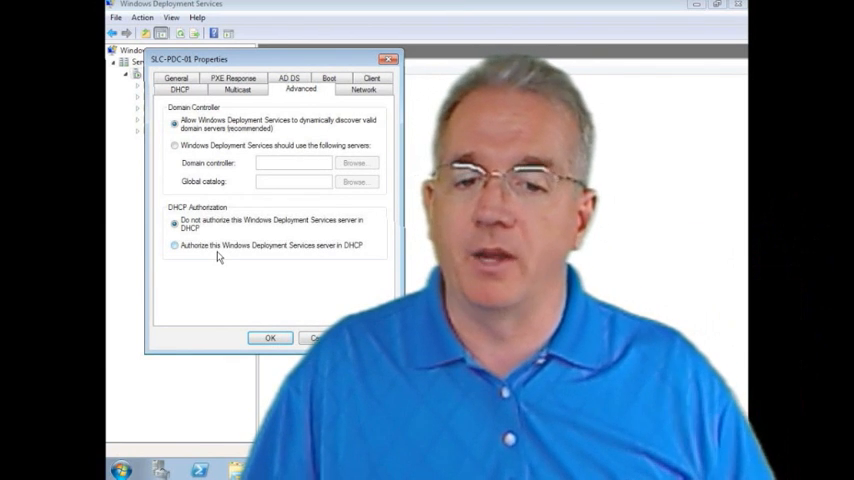
pyautogui.click(174, 245)
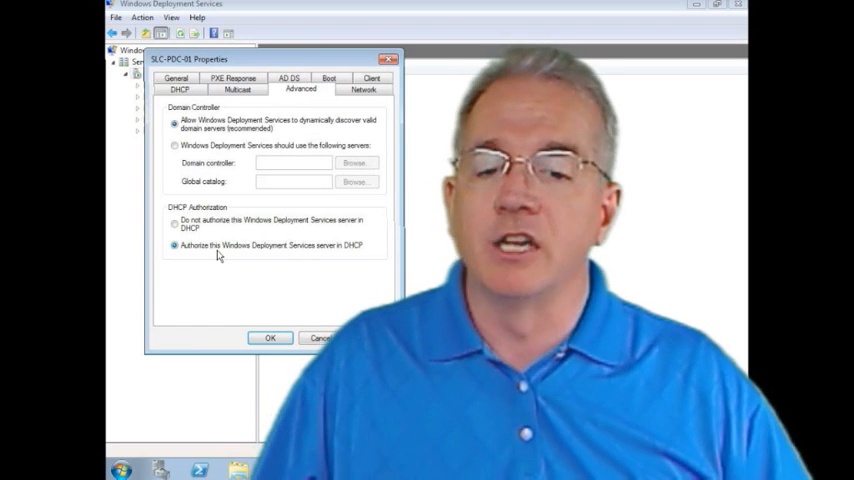
pyautogui.click(174, 223)
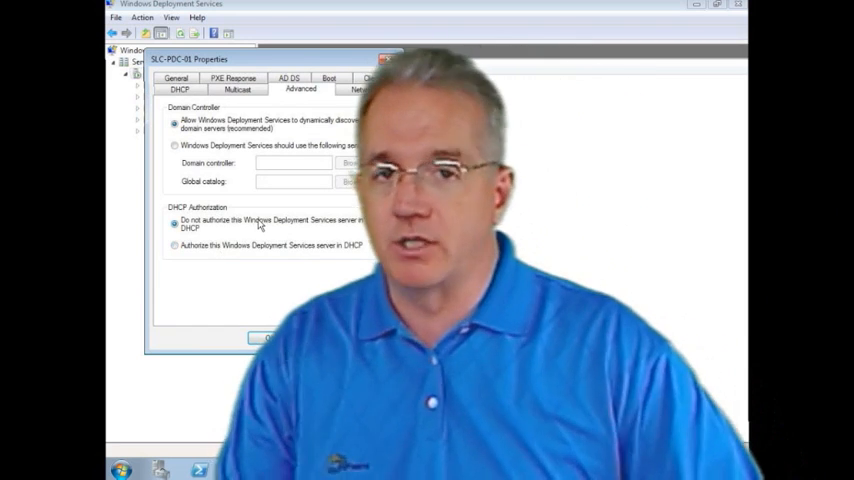
pyautogui.click(362, 89)
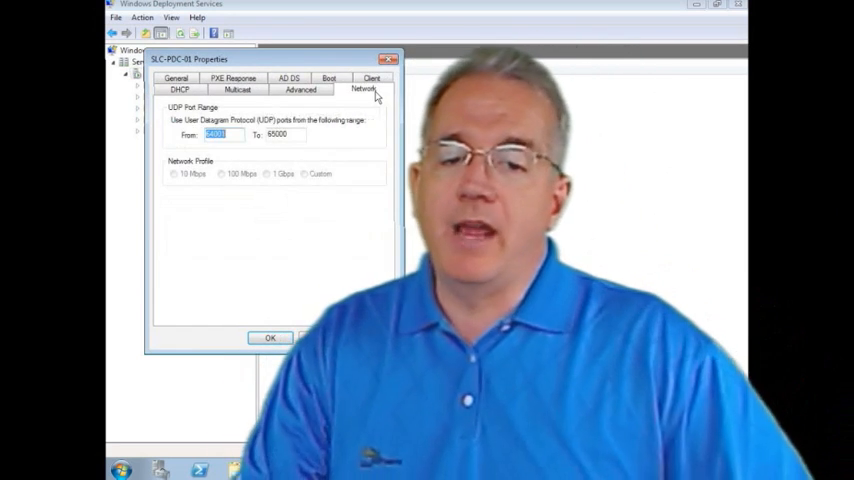